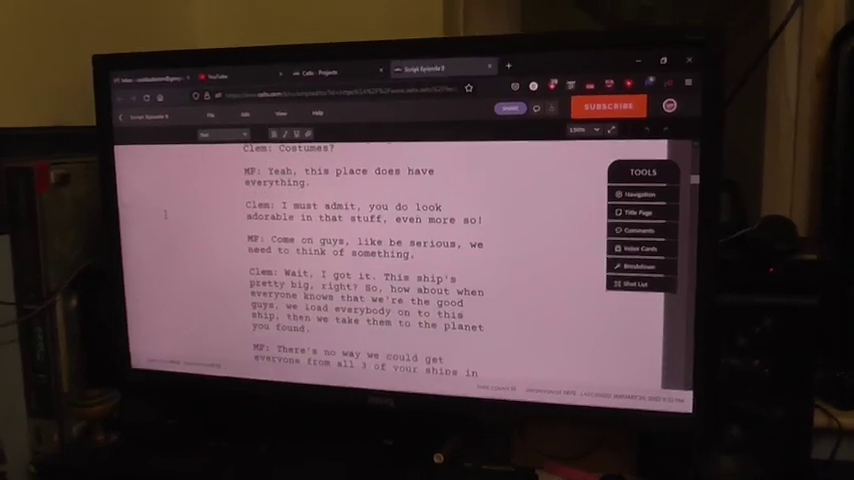
{"action": "scroll", "scroll_direction": "down", "scroll_amount": 3}
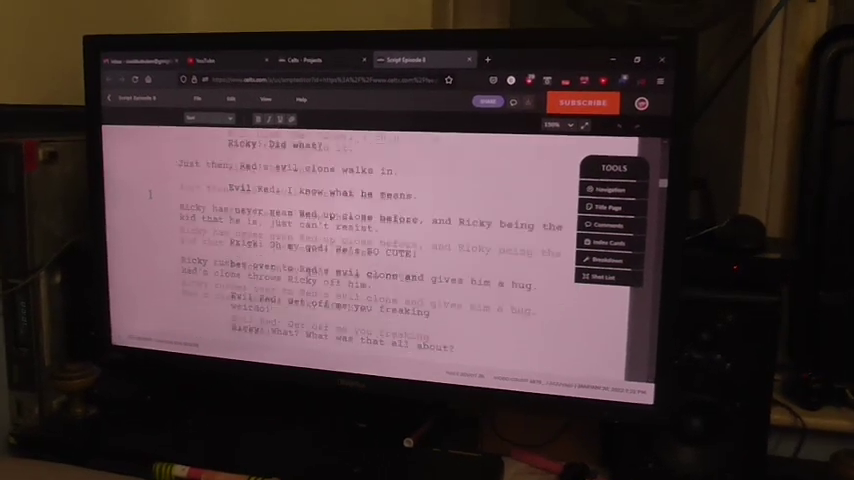
{"action": "scroll", "scroll_direction": "down", "scroll_amount": 3}
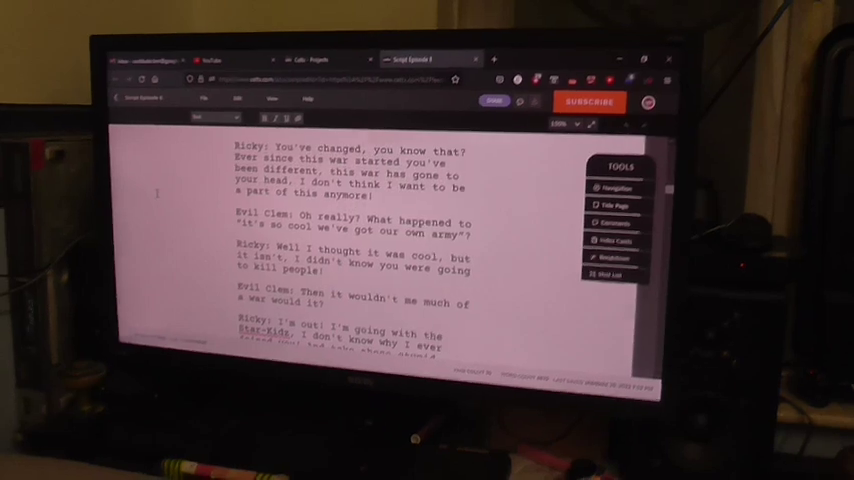
{"action": "scroll", "scroll_direction": "down", "scroll_amount": 3}
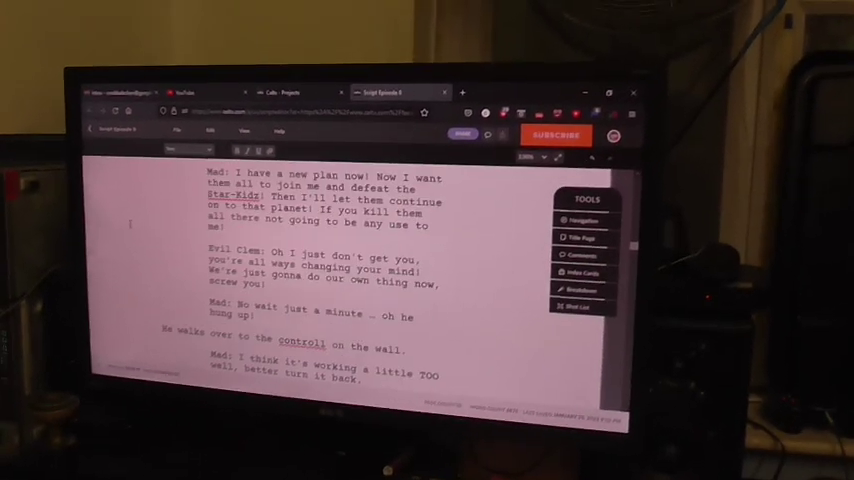
{"action": "scroll", "scroll_direction": "down", "scroll_amount": 3}
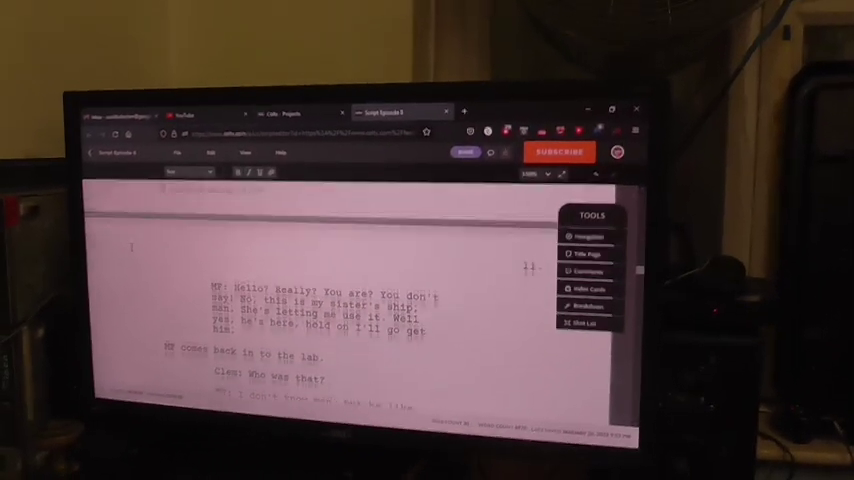
{"action": "scroll", "scroll_direction": "down", "scroll_amount": 3}
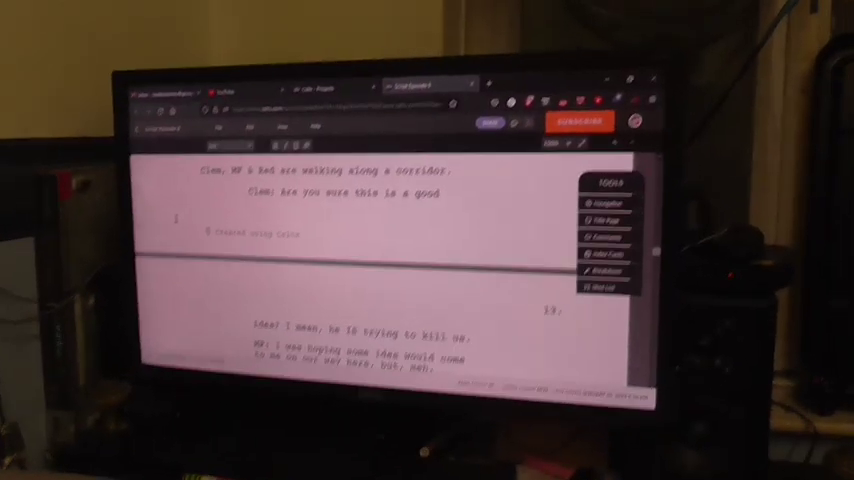
{"action": "scroll", "scroll_direction": "down", "scroll_amount": 3}
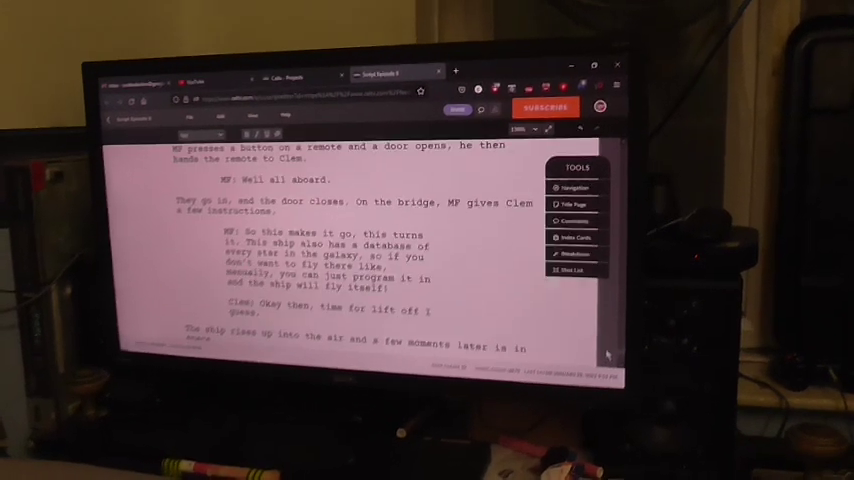
{"action": "scroll", "scroll_direction": "down", "scroll_amount": 3}
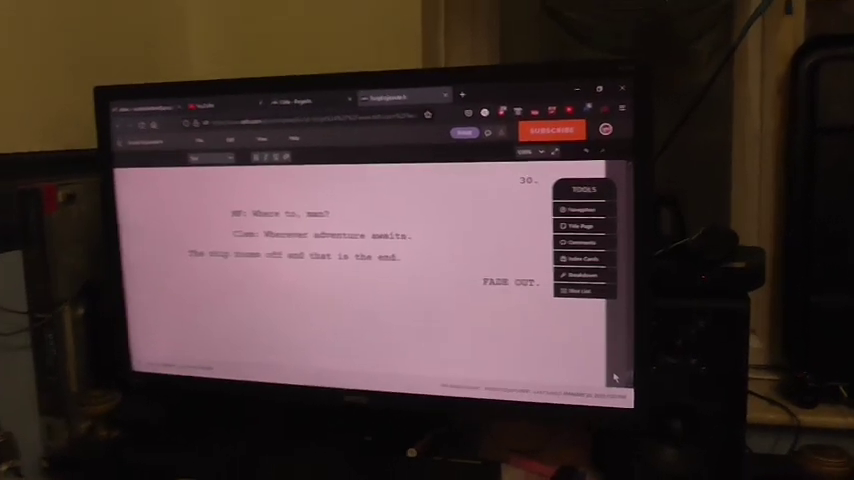